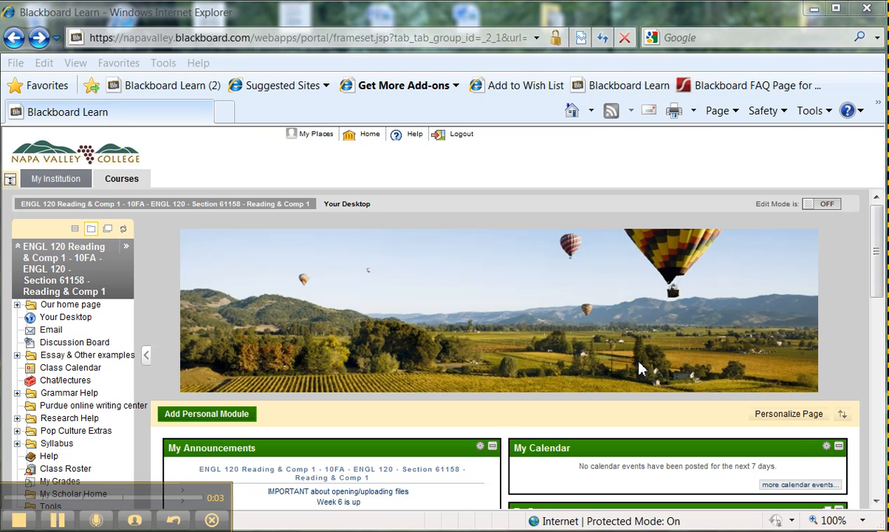
mouse_move(743, 339)
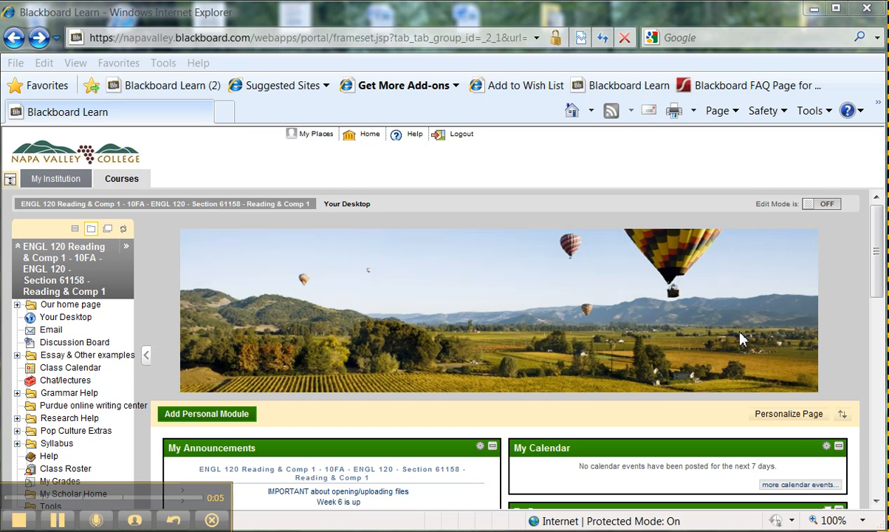
mouse_move(848, 341)
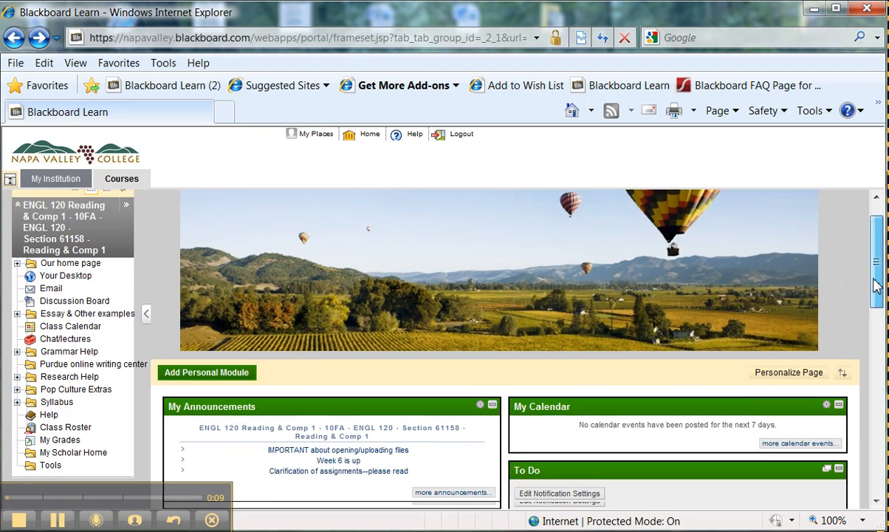
Go to the course's Email/Messages tool from the course menu
scroll("down", 3)
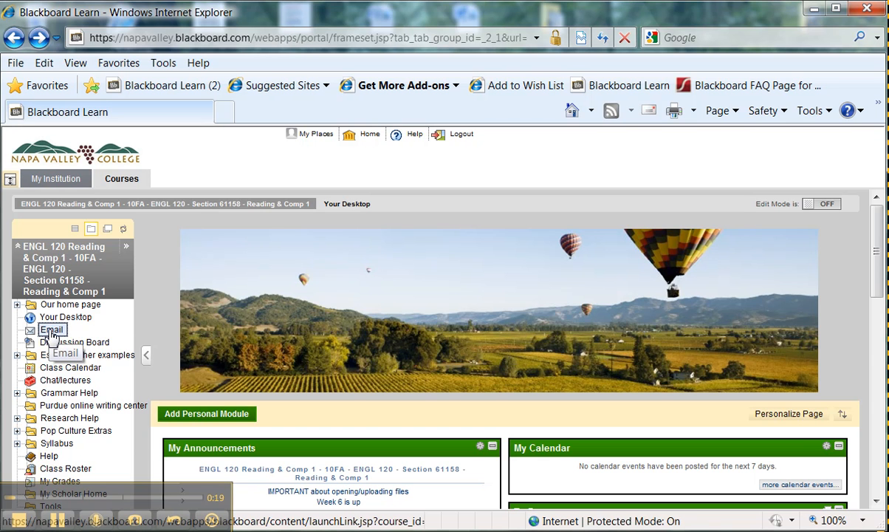
left_click(52, 329)
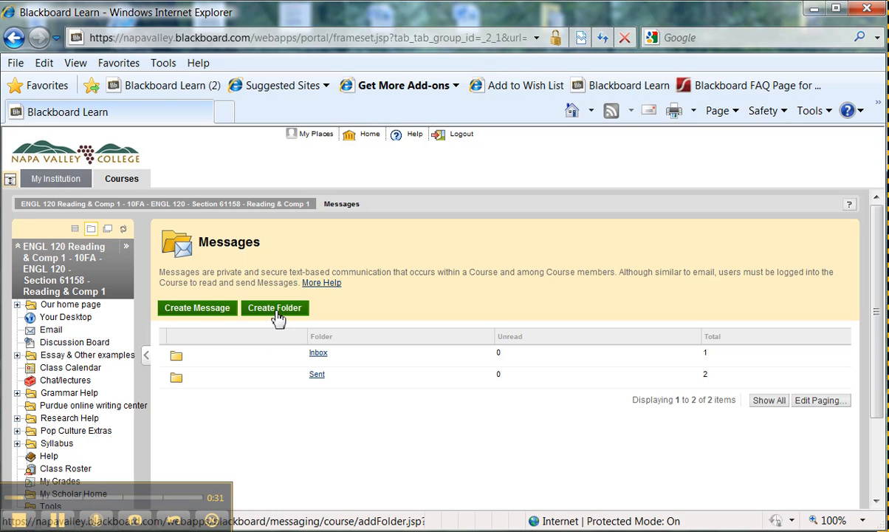
mouse_move(207, 328)
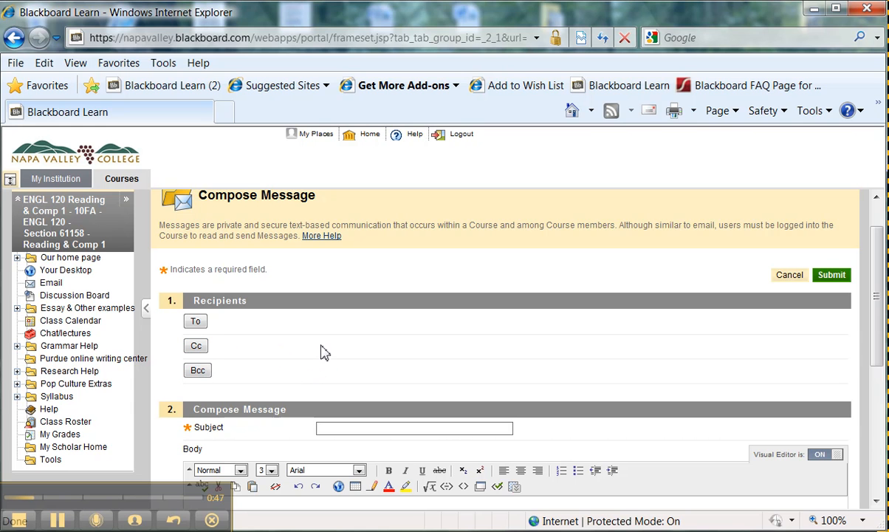
Add the course instructor from the member list to the message's To recipients
left_click(195, 320)
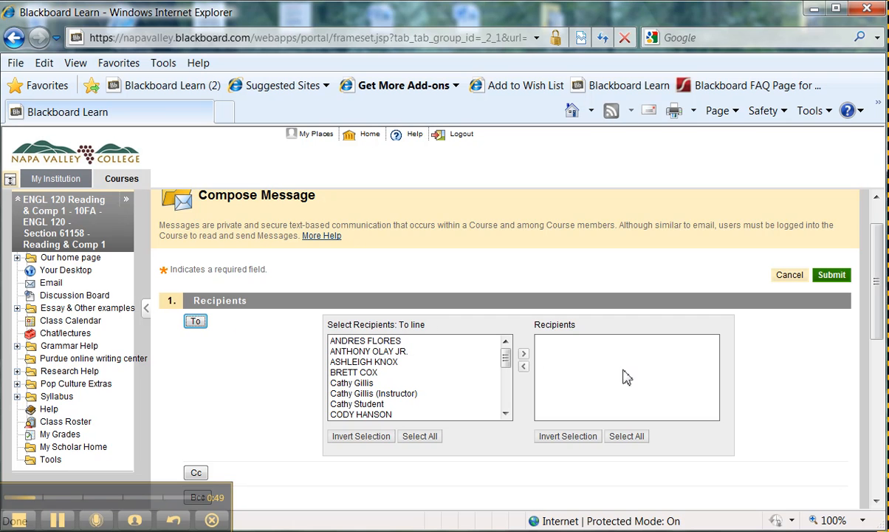
mouse_move(399, 368)
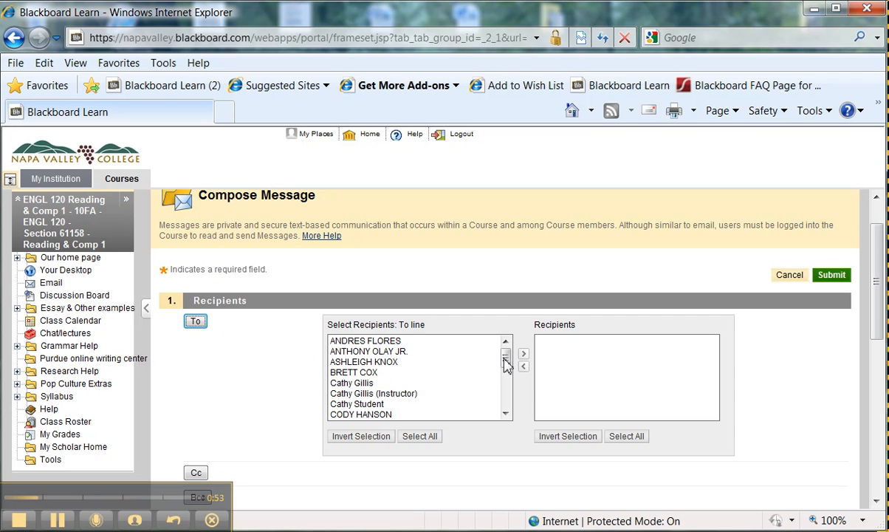
mouse_move(467, 377)
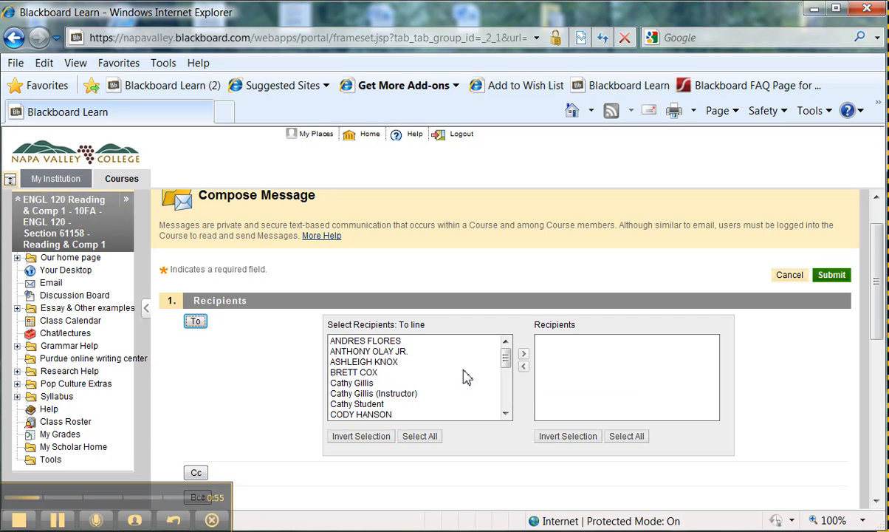
mouse_move(387, 402)
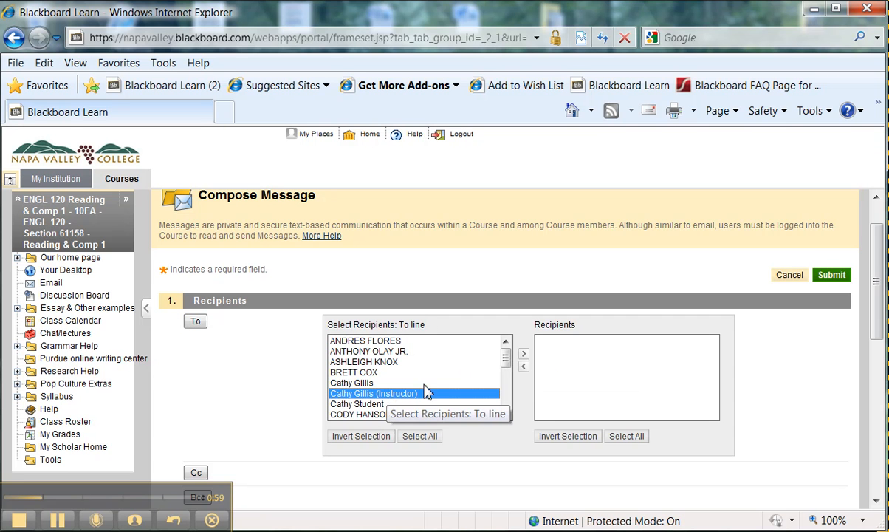
mouse_move(522, 356)
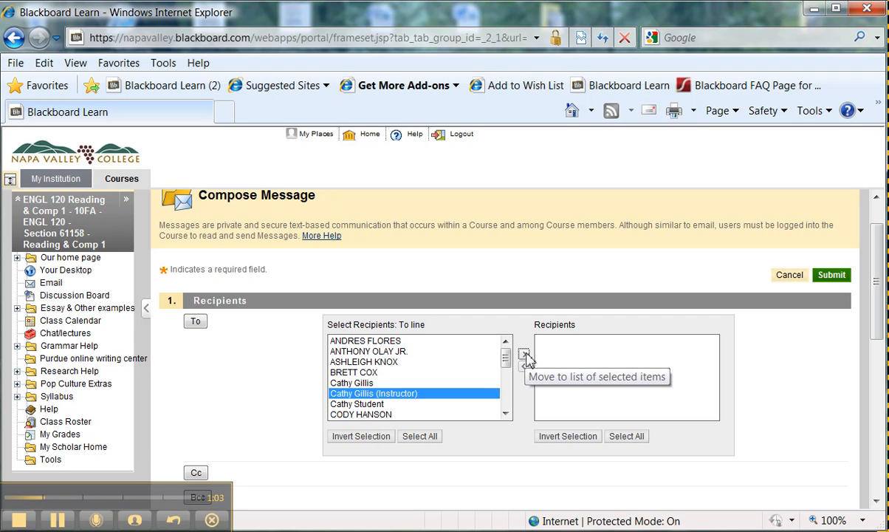
left_click(523, 353)
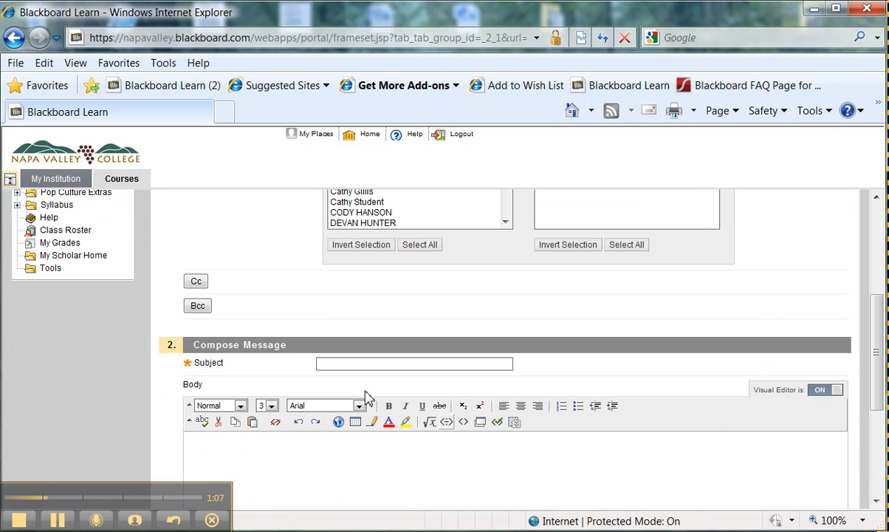
Give the message the subject 'test' and send it to the instructor
left_click(414, 363)
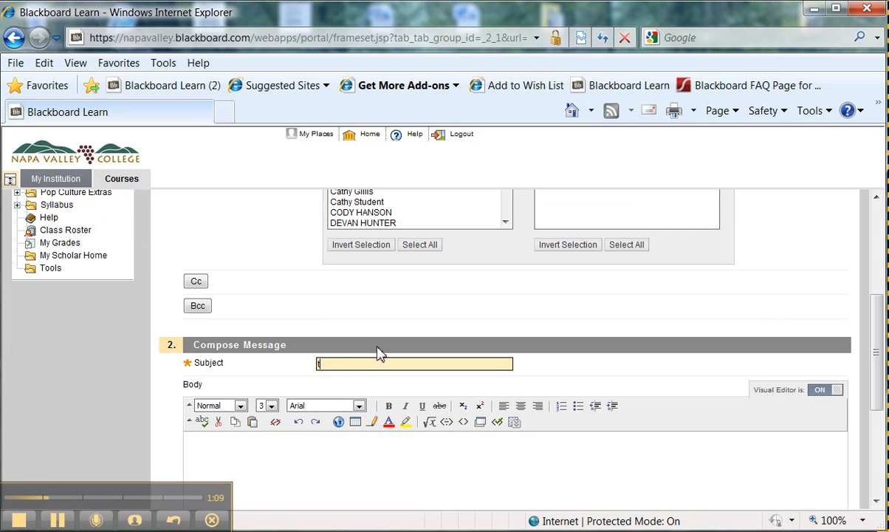
type("test")
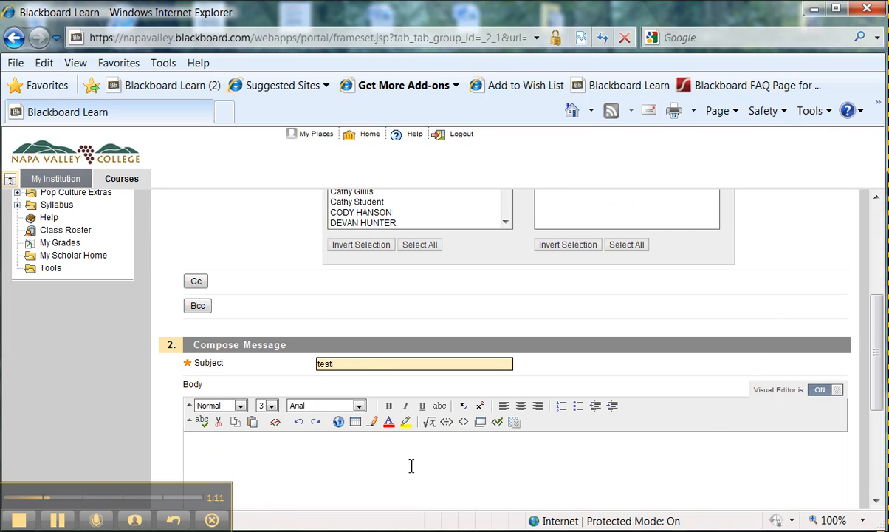
scroll("down", 3)
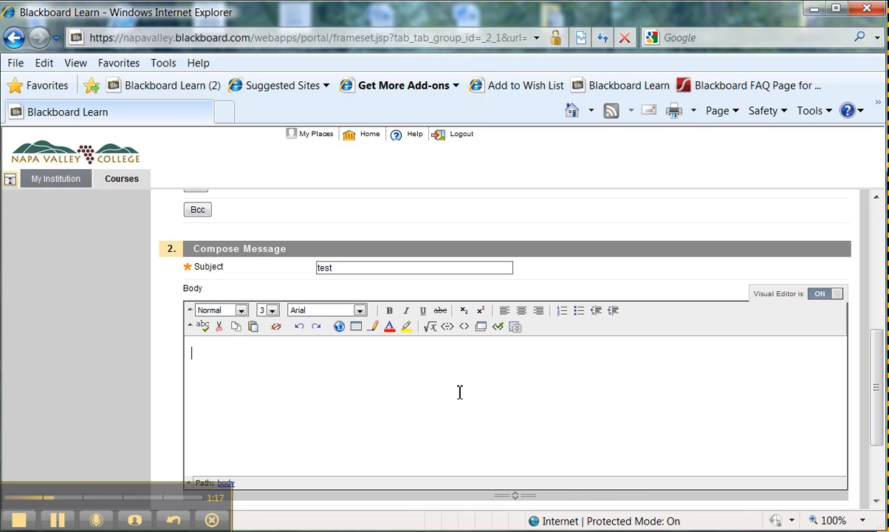
scroll("down", 3)
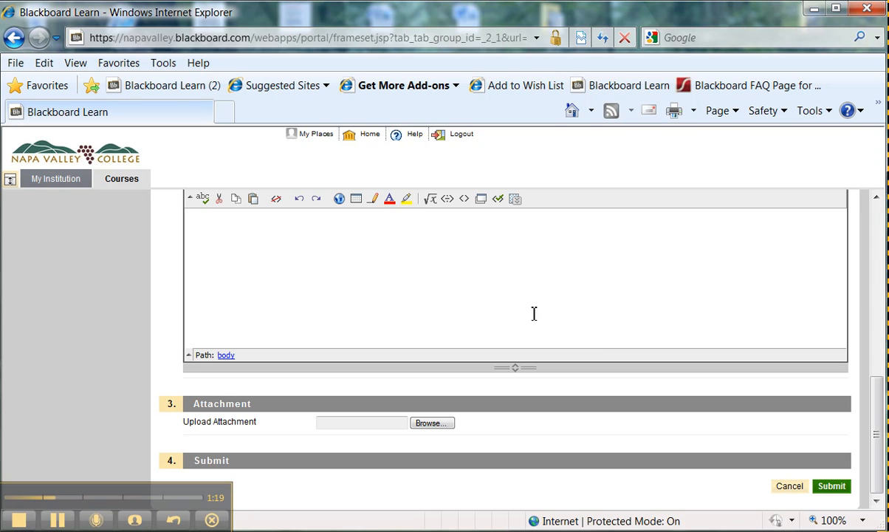
mouse_move(609, 399)
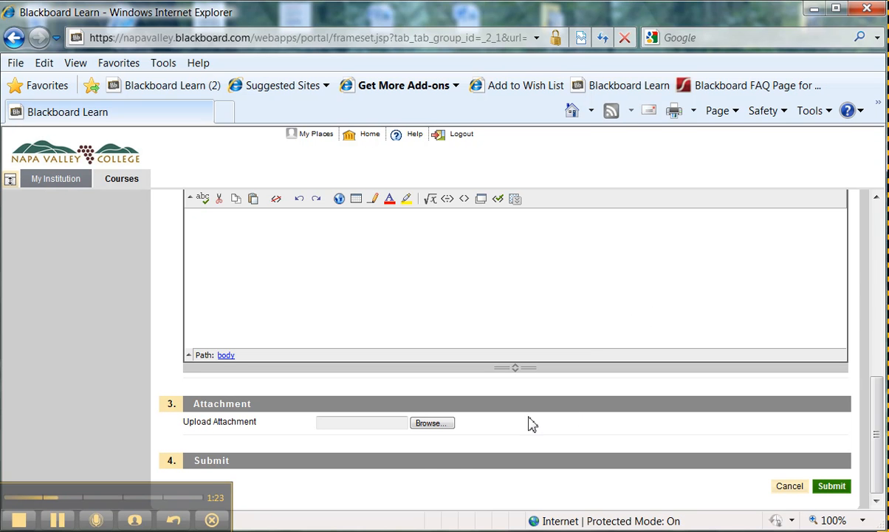
mouse_move(709, 423)
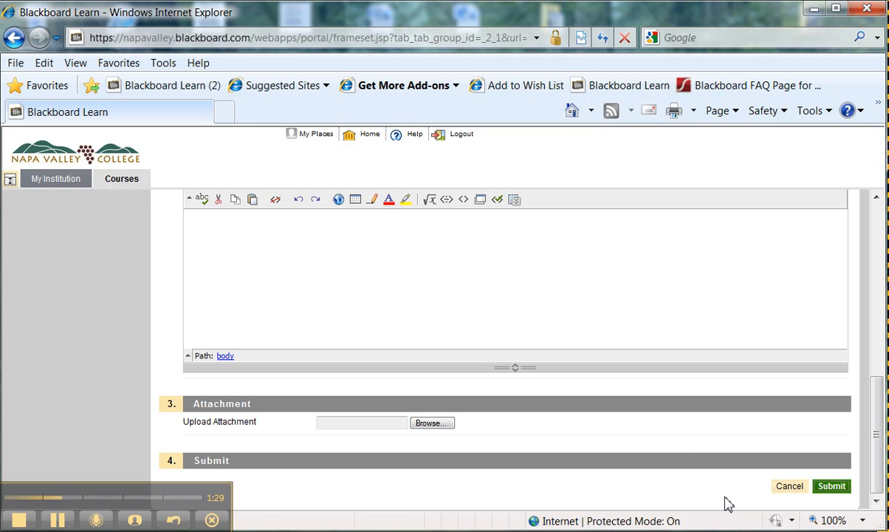
left_click(830, 485)
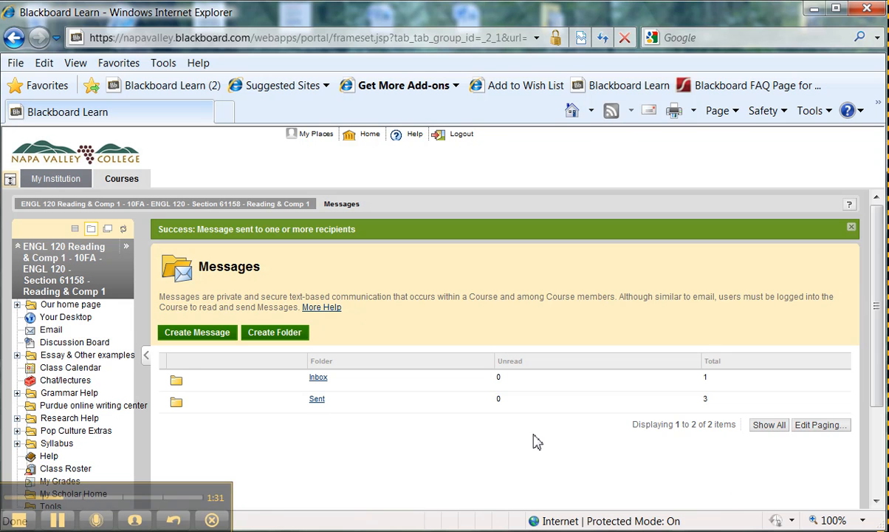
mouse_move(719, 411)
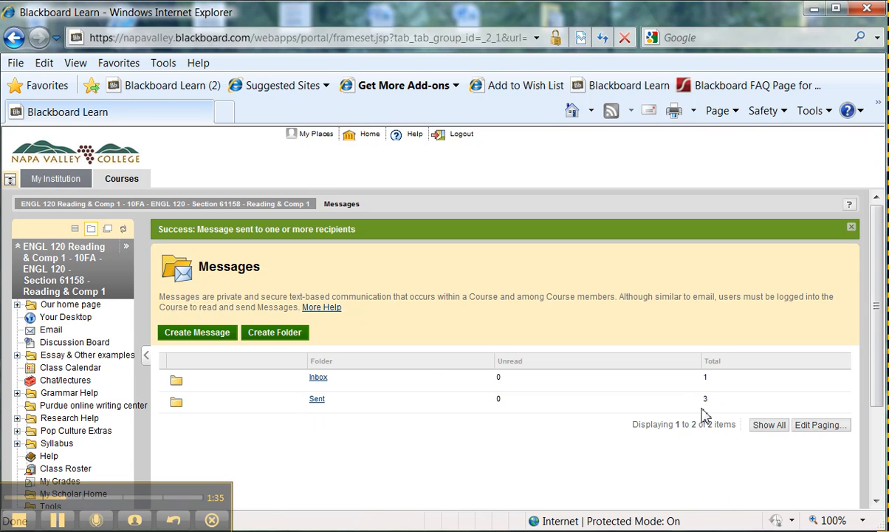
mouse_move(384, 449)
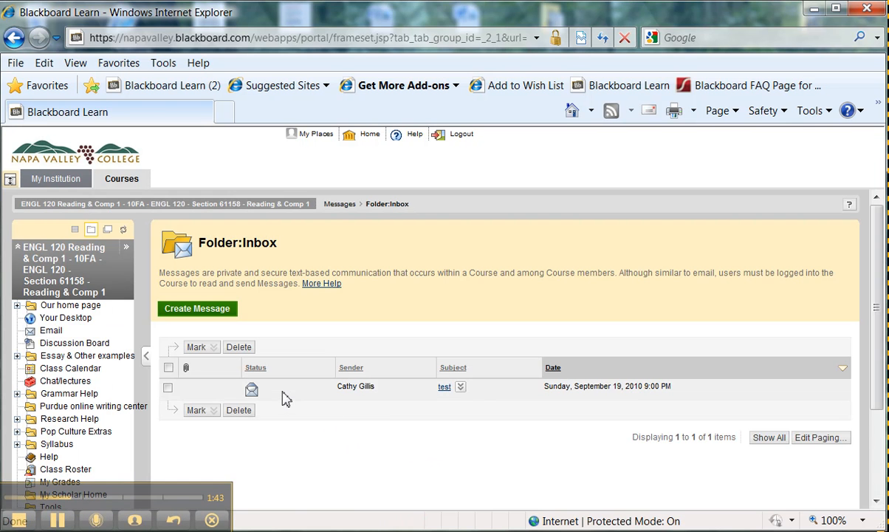
mouse_move(254, 397)
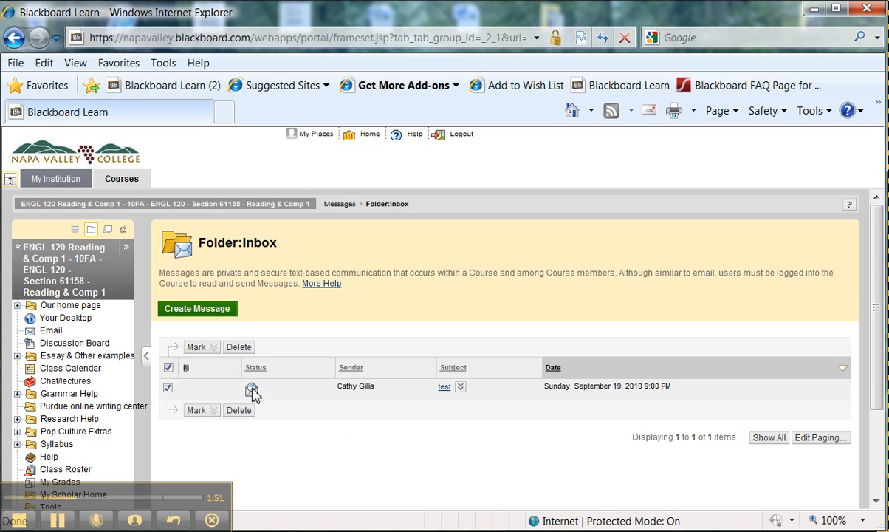
left_click(251, 386)
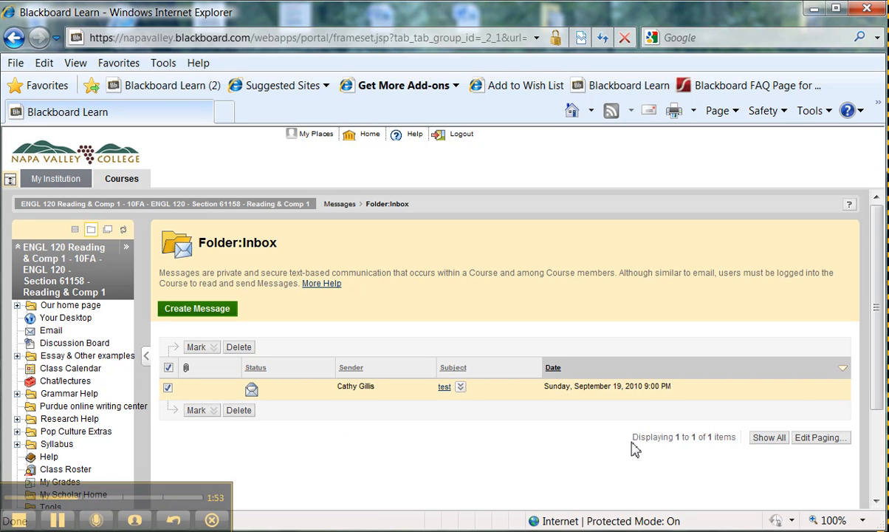
scroll("down", 3)
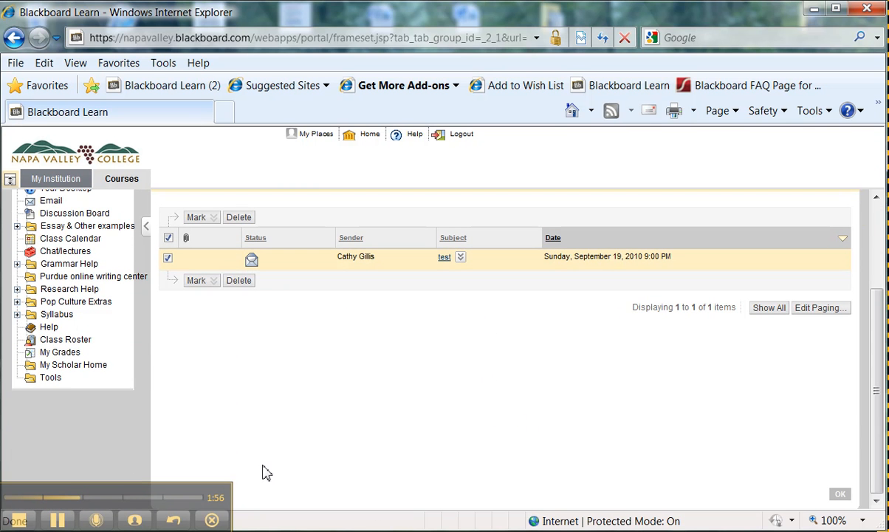